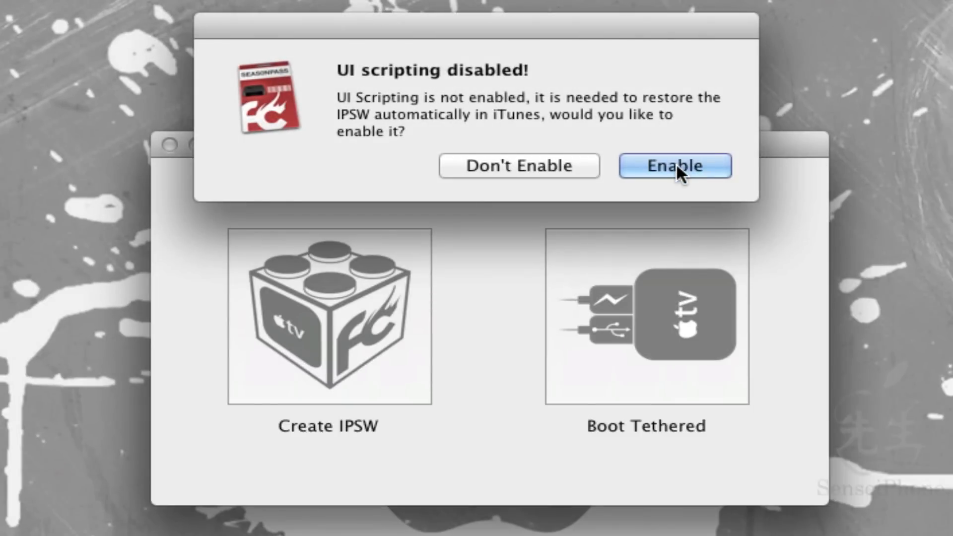
- Enable UI scripting from the 'UI scripting disabled!' alert in Seas0nPass
left_click(675, 166)
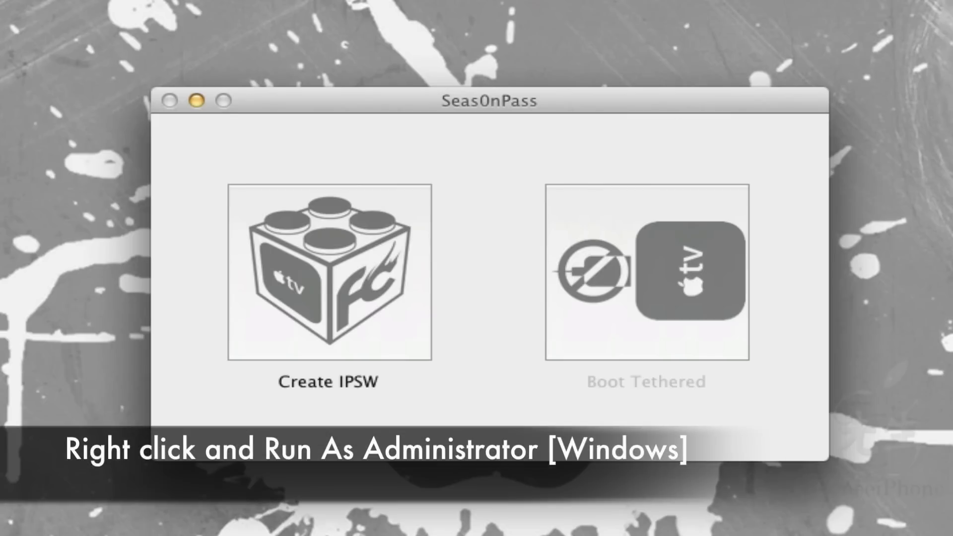
mouse_move(496, 197)
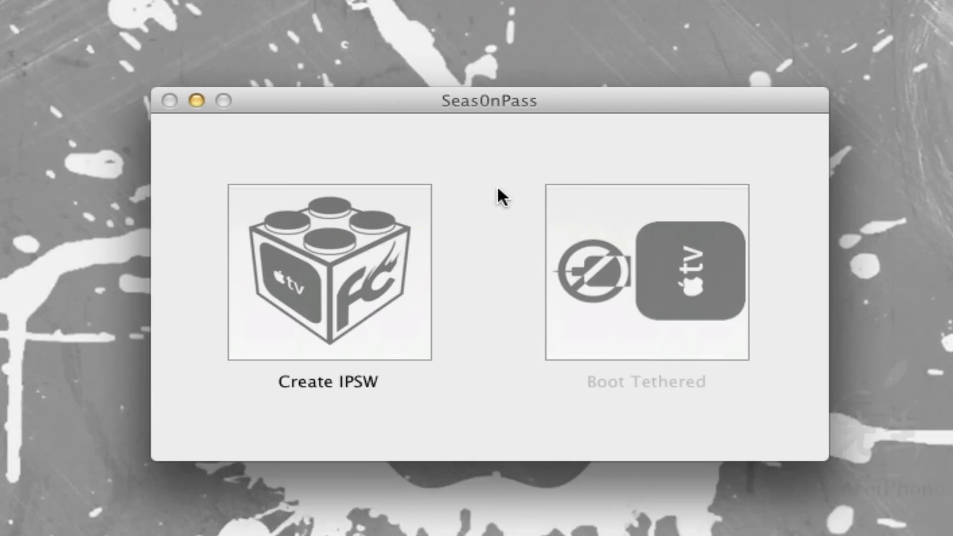
mouse_move(375, 260)
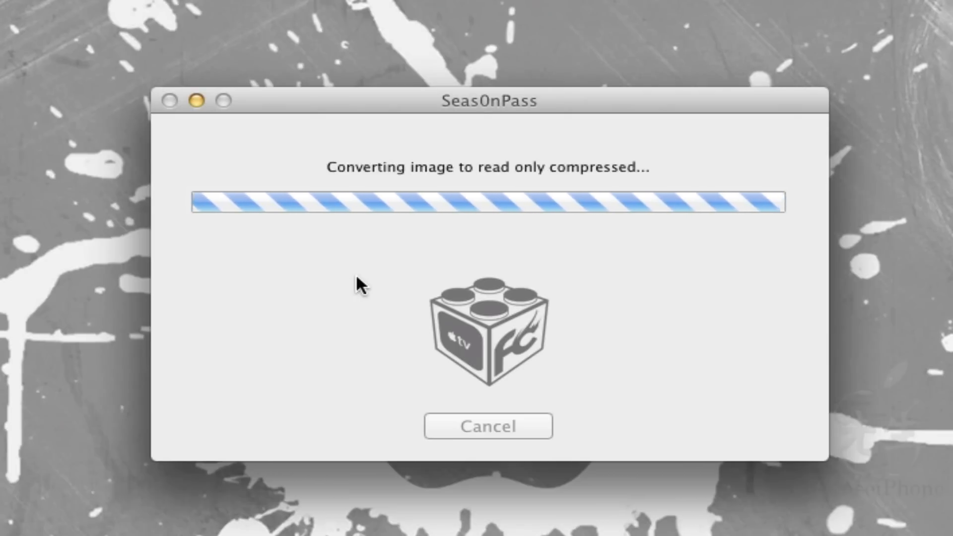
mouse_move(42, 483)
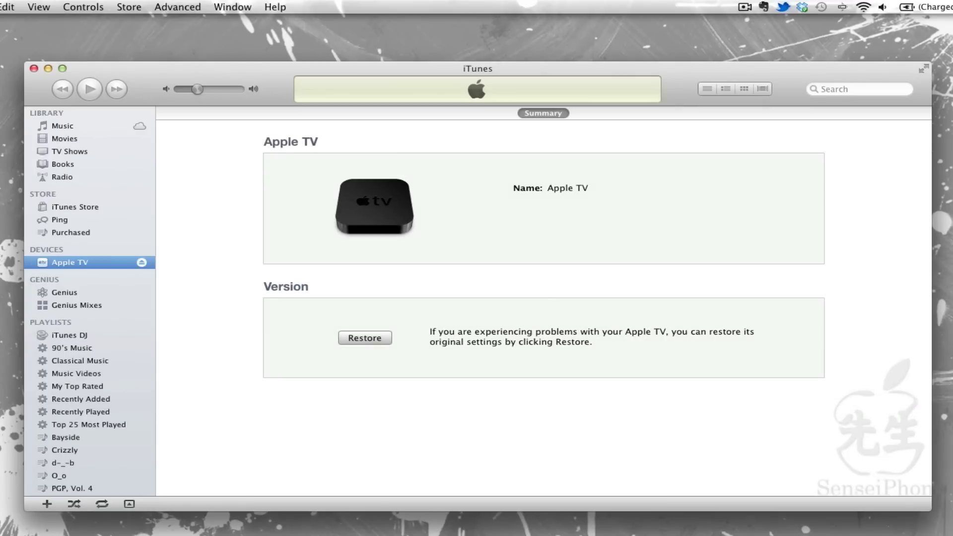
mouse_move(74, 270)
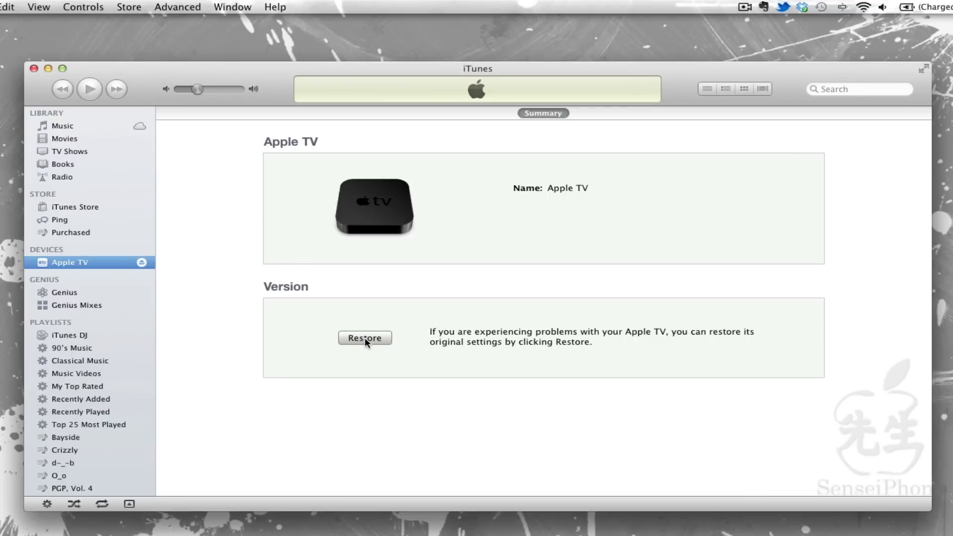
- Restore from file, choosing Documents > Tether > AppleTV2,1_4.4.4 Restore.ipsw
left_click(364, 338)
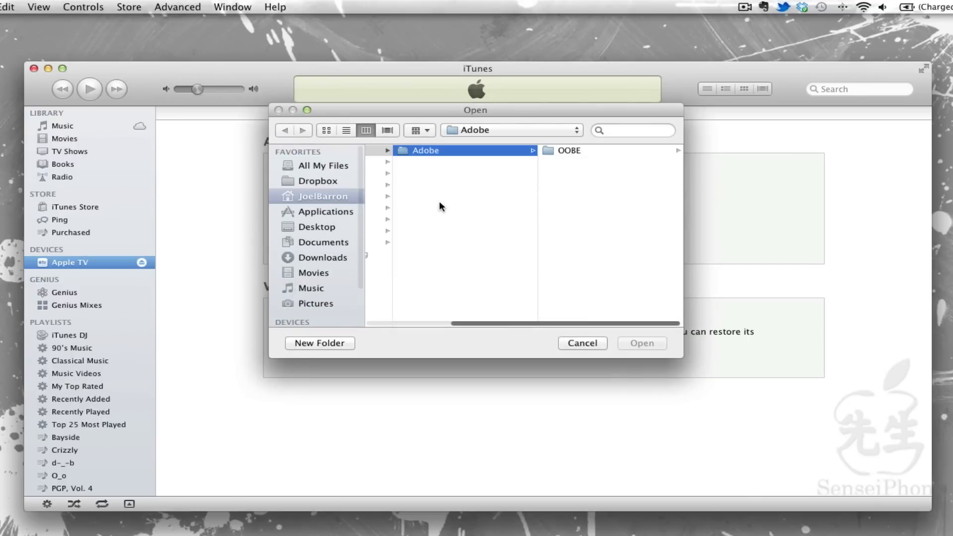
left_click(323, 196)
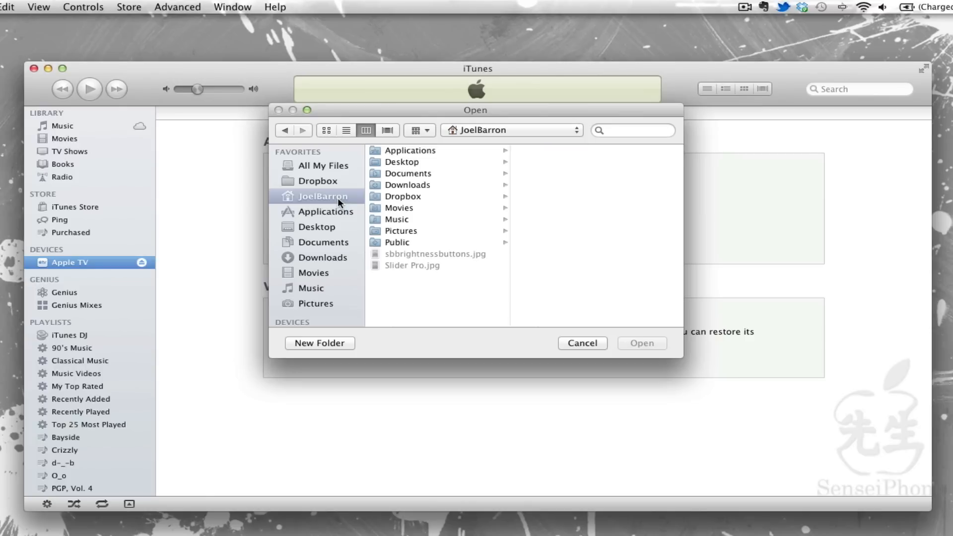
mouse_move(399, 198)
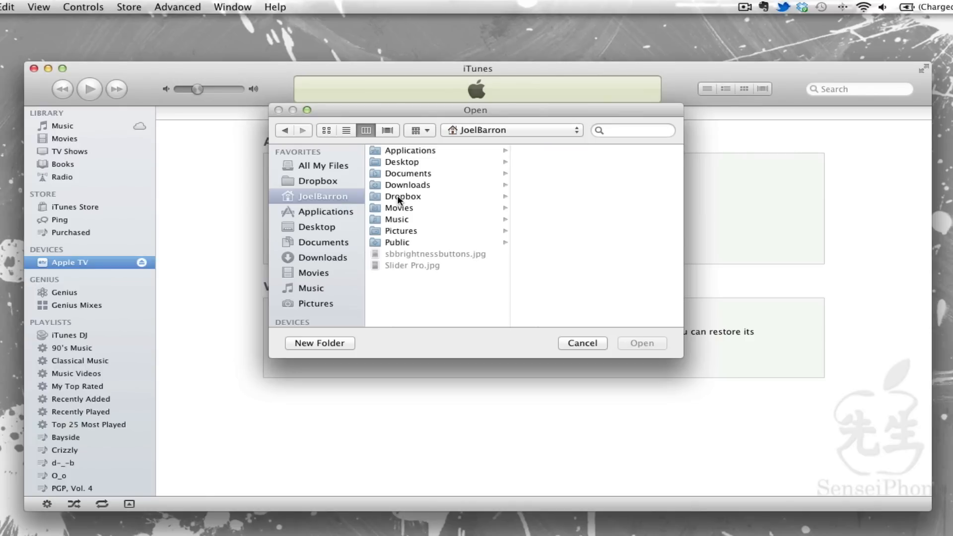
mouse_move(415, 177)
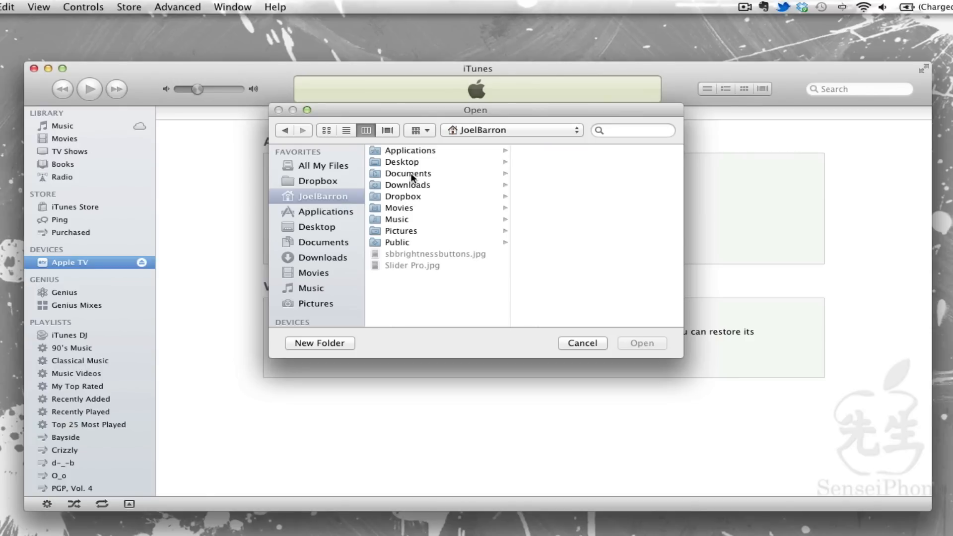
left_click(409, 173)
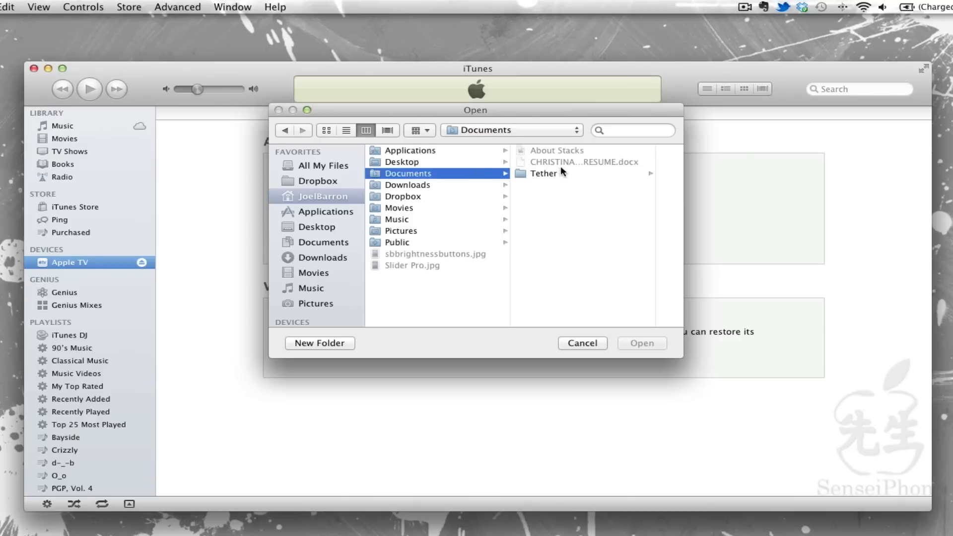
left_click(543, 173)
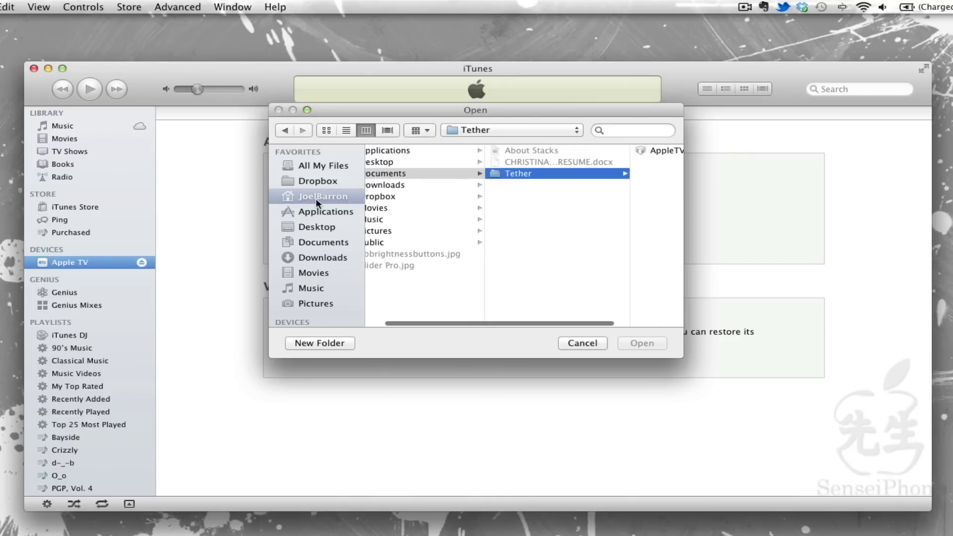
left_click(325, 196)
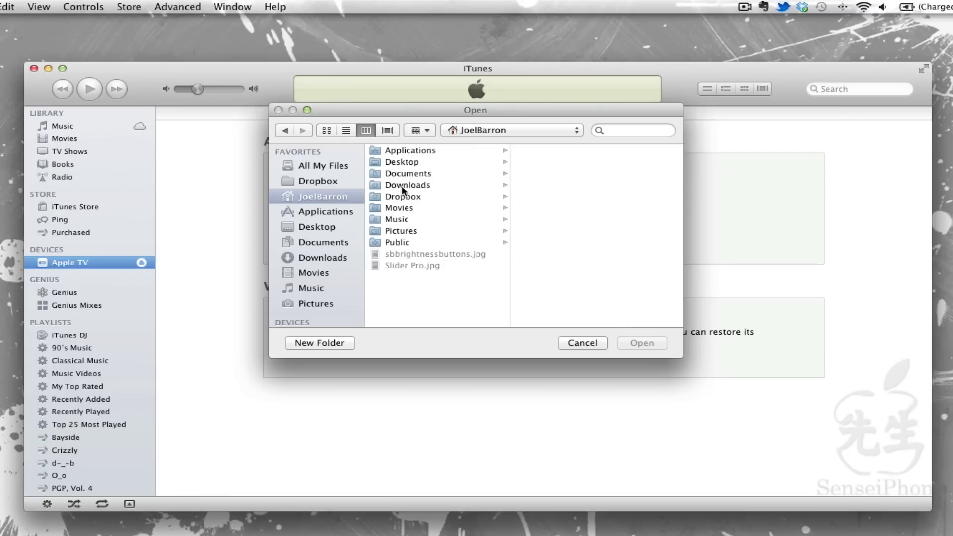
left_click(407, 174)
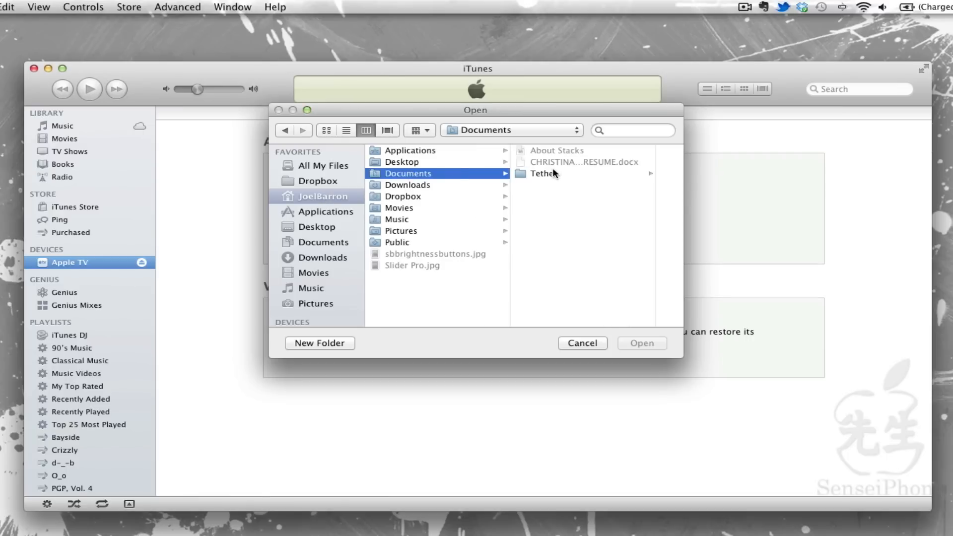
left_click(539, 173)
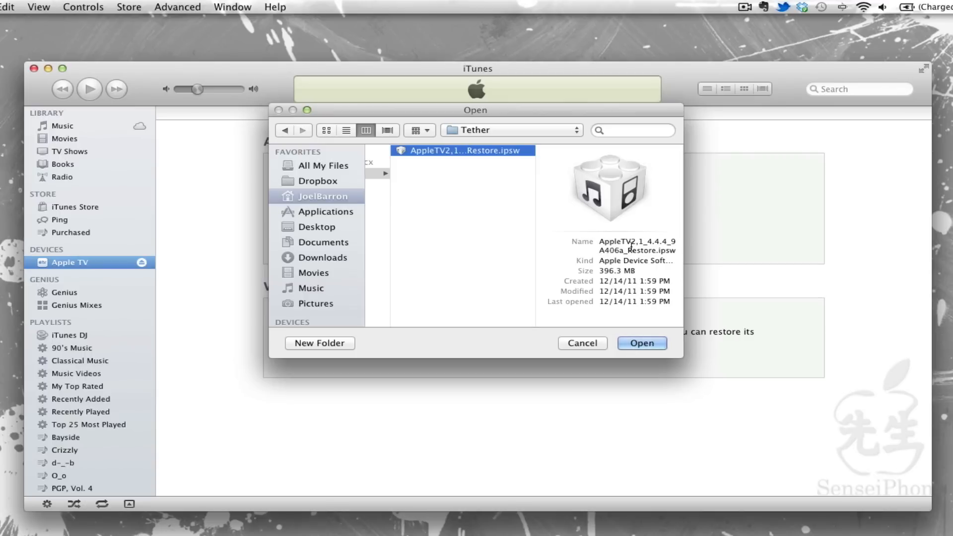
mouse_move(661, 241)
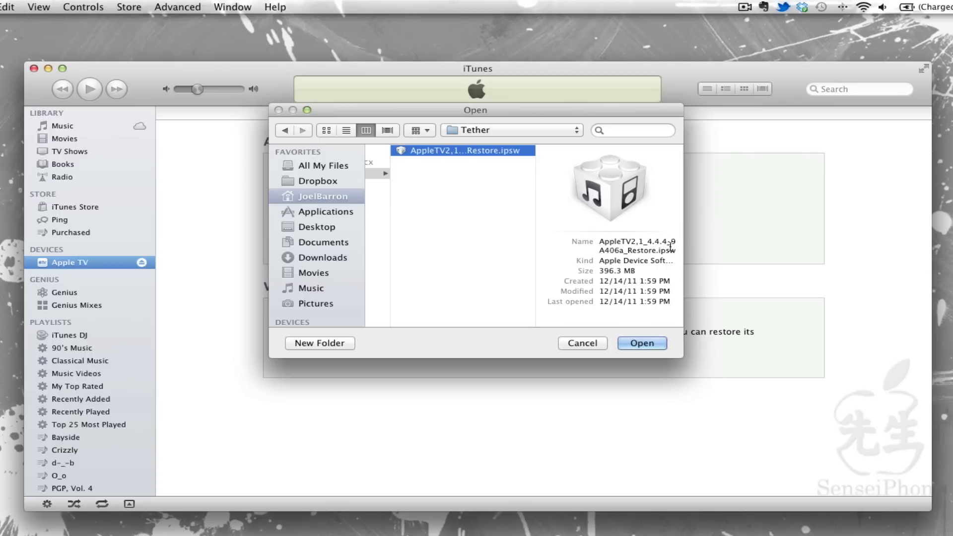
left_click(642, 343)
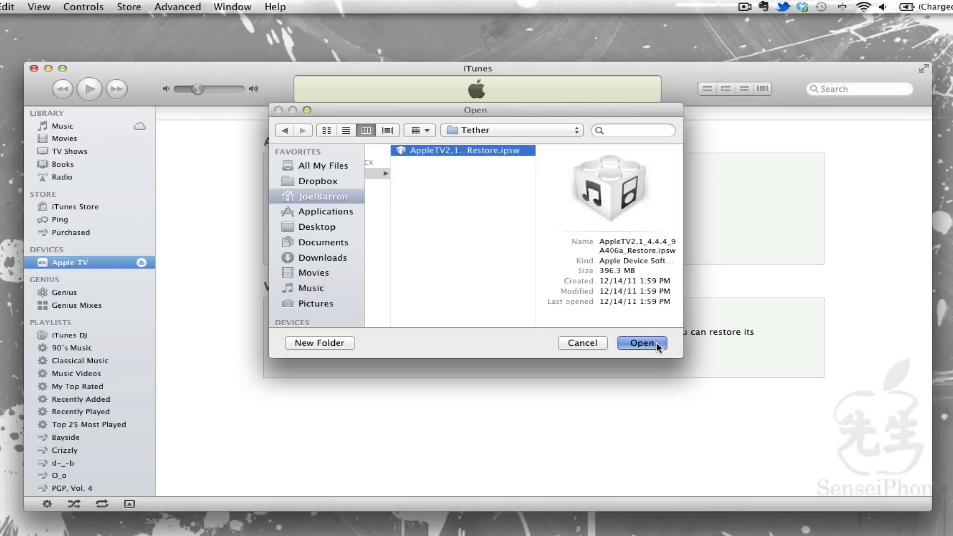
left_click(641, 343)
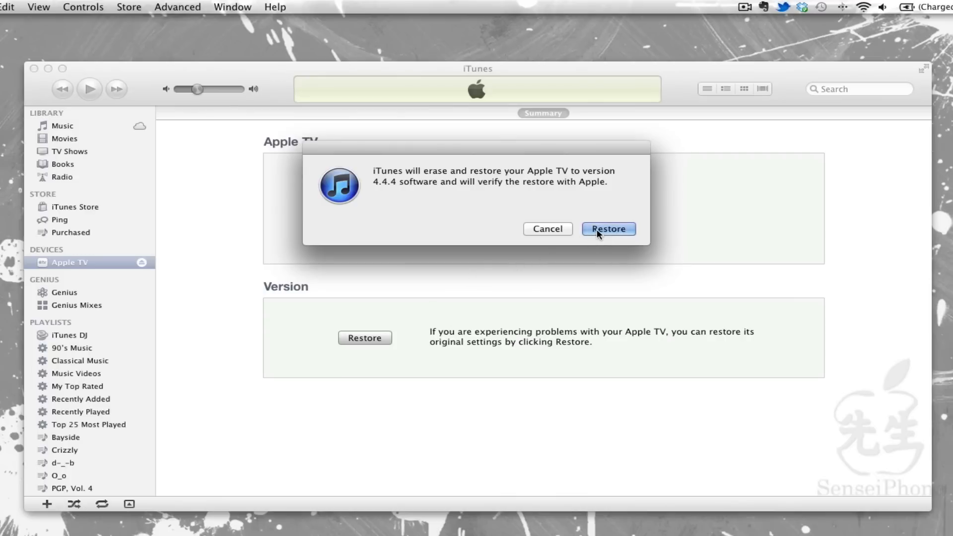
- Confirm the Restore alert so iTunes erases the Apple TV and extracts 4.4.4
left_click(608, 229)
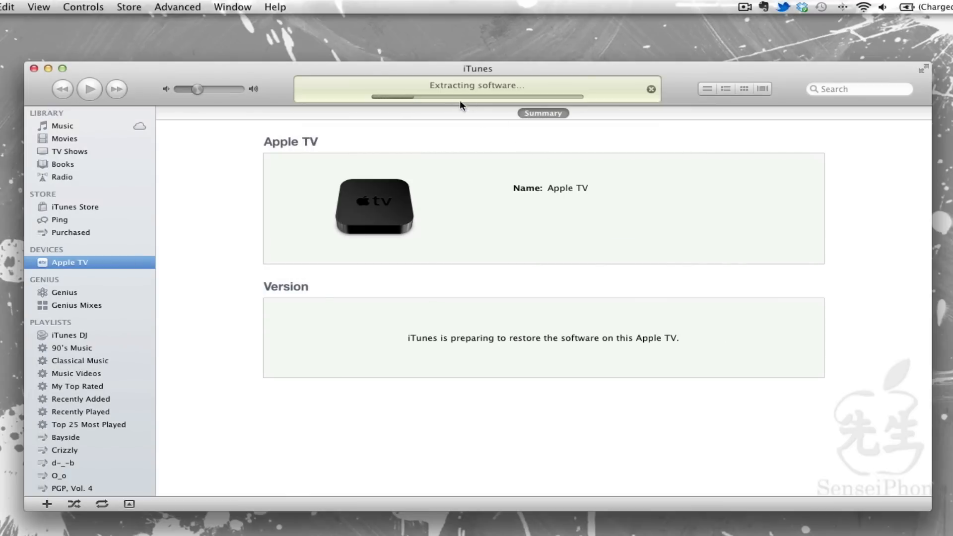
mouse_move(525, 220)
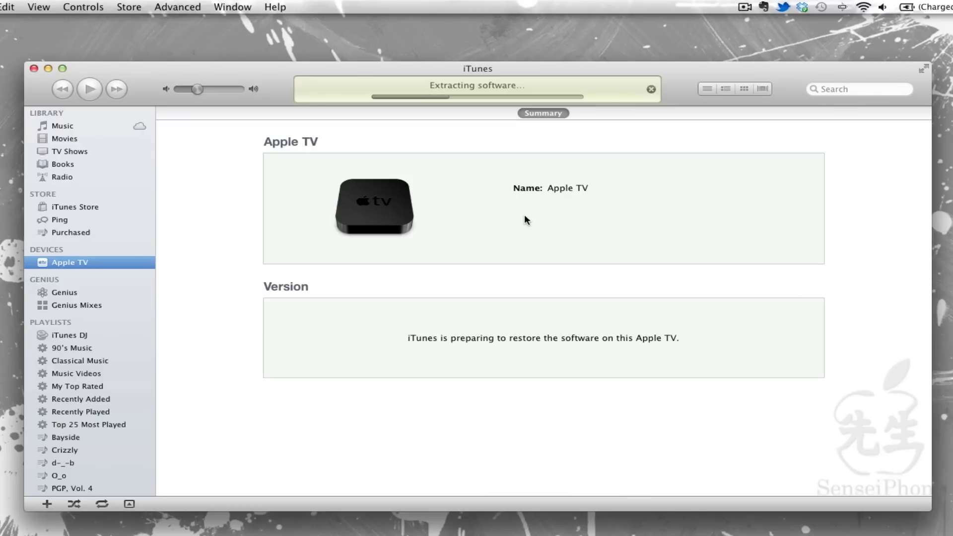